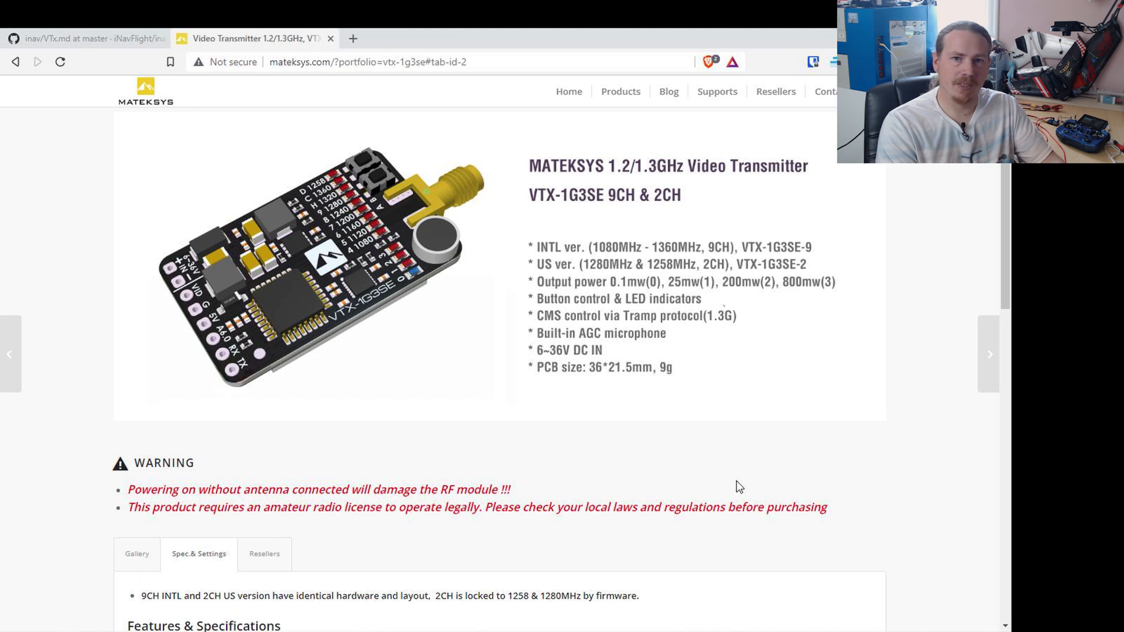
mouse_move(306, 297)
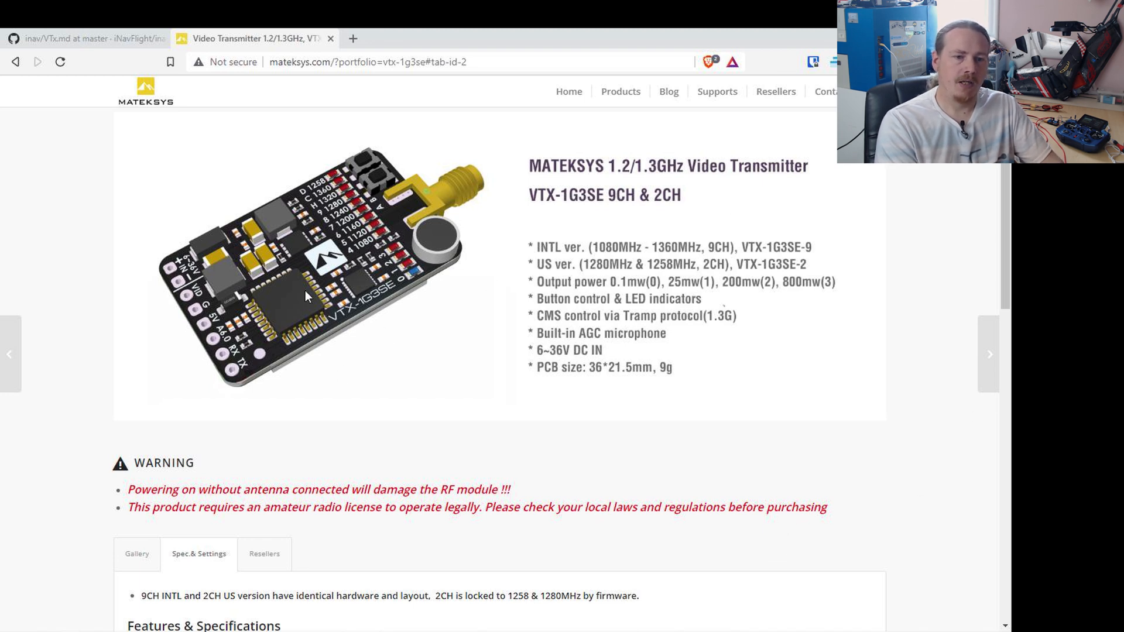
mouse_move(342, 332)
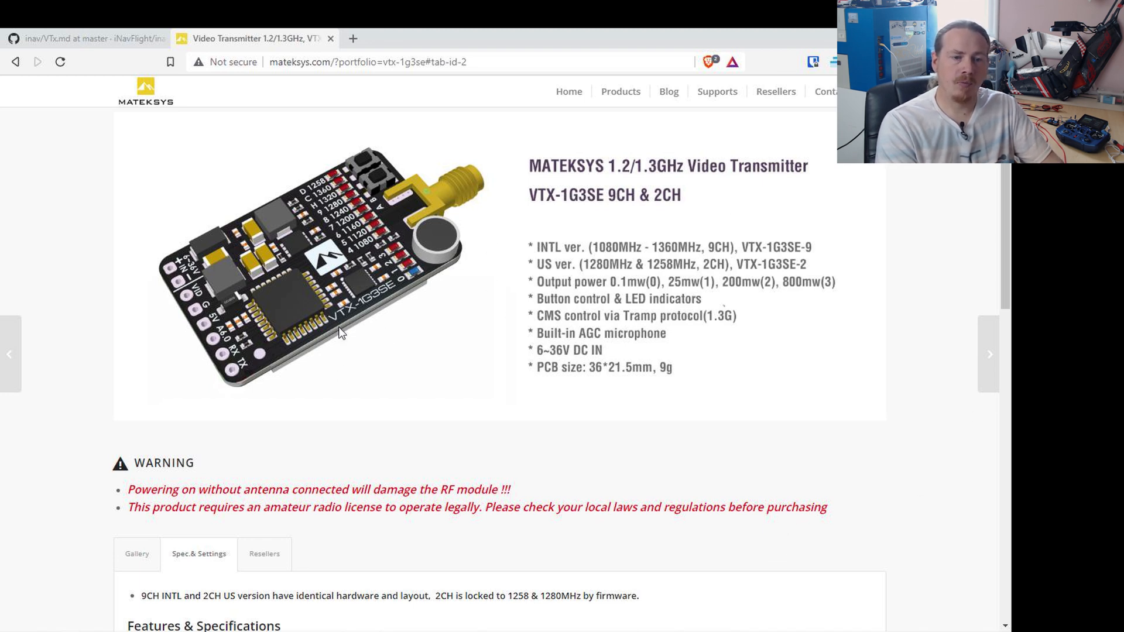
mouse_move(377, 304)
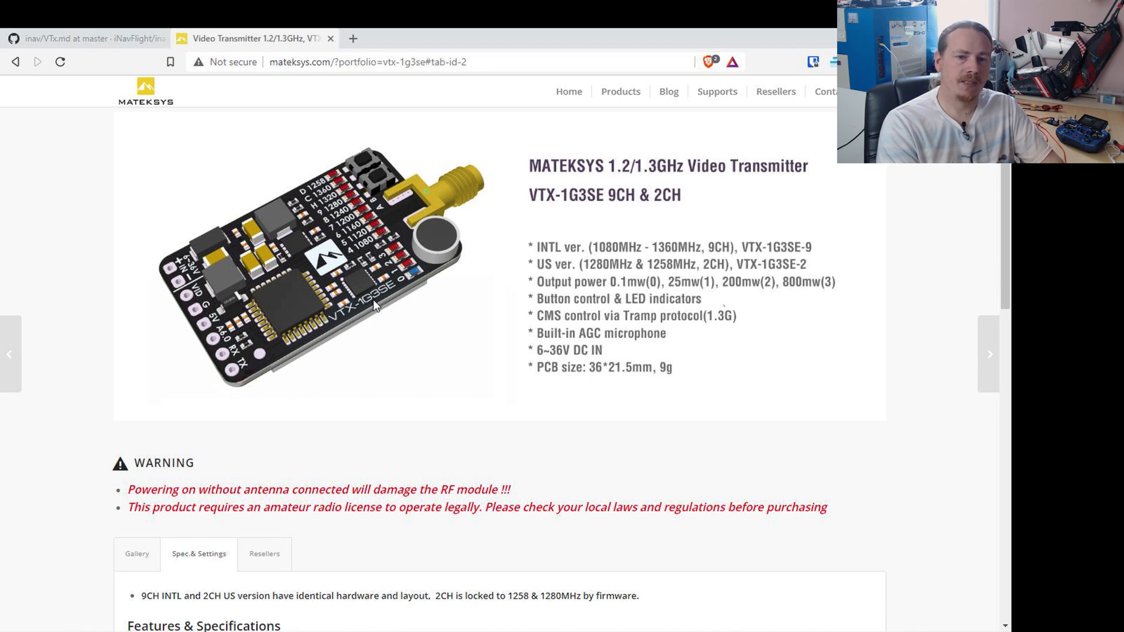
mouse_move(393, 296)
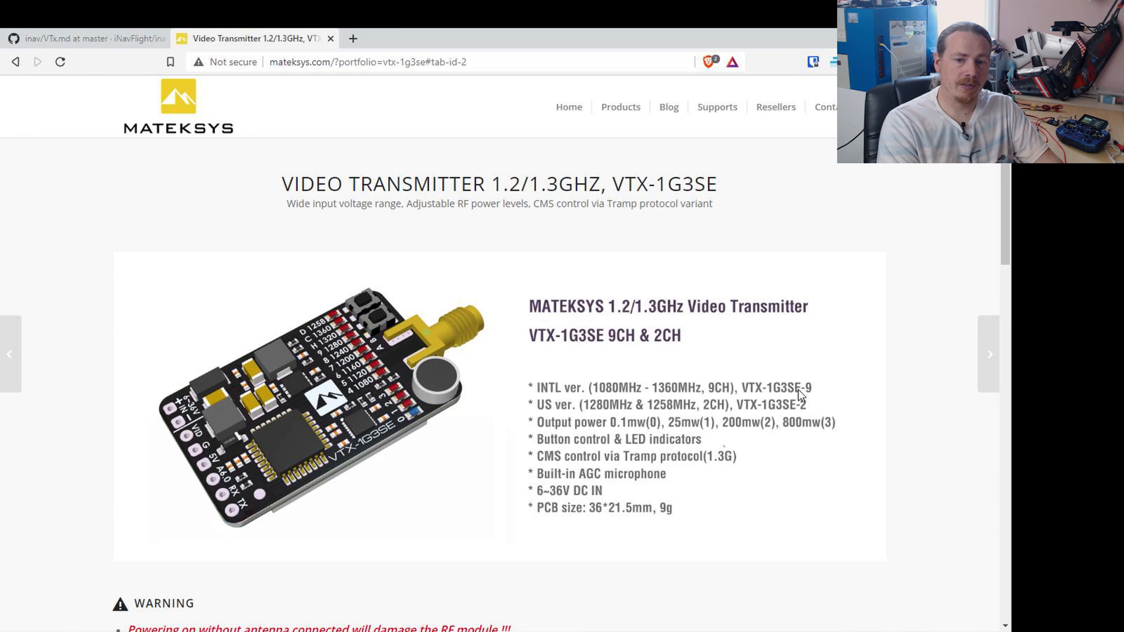
- Pick the 1258 frequency in band 2, then select the vtx_frequency_group command in the iNav VTx docs
scroll("down", 3)
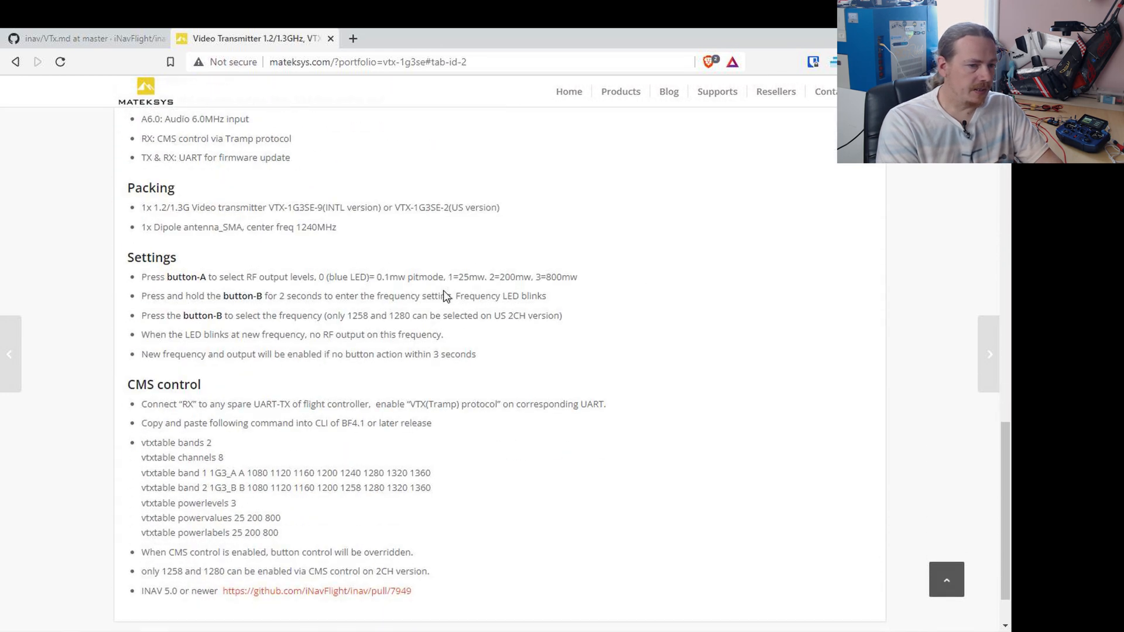
scroll("down", 3)
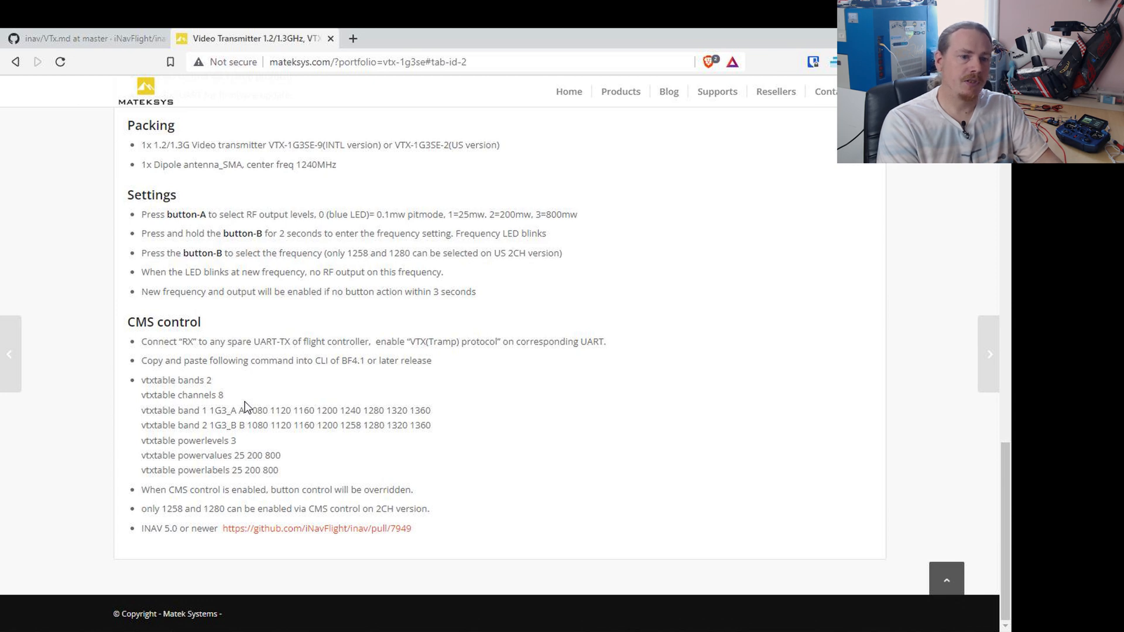
mouse_move(227, 438)
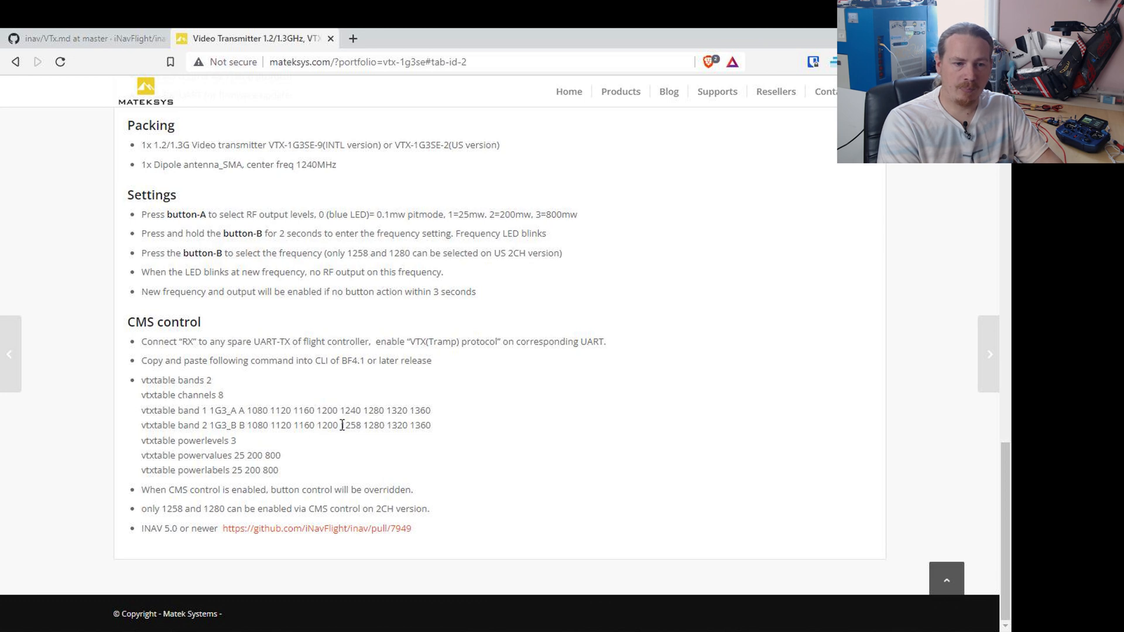
double_click(350, 425)
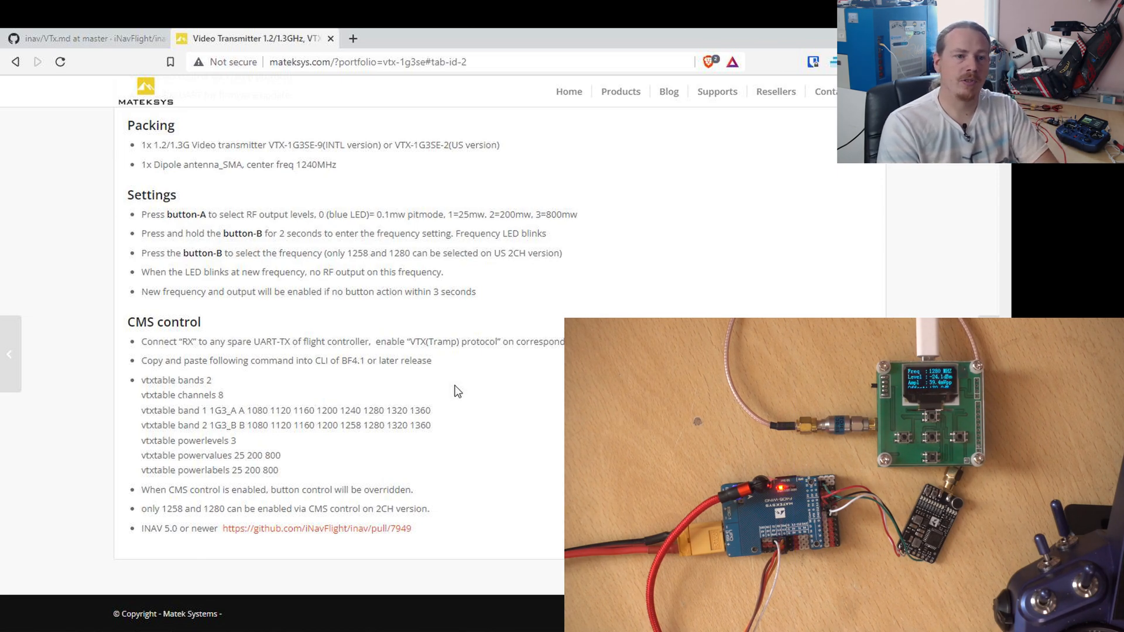
left_click(83, 38)
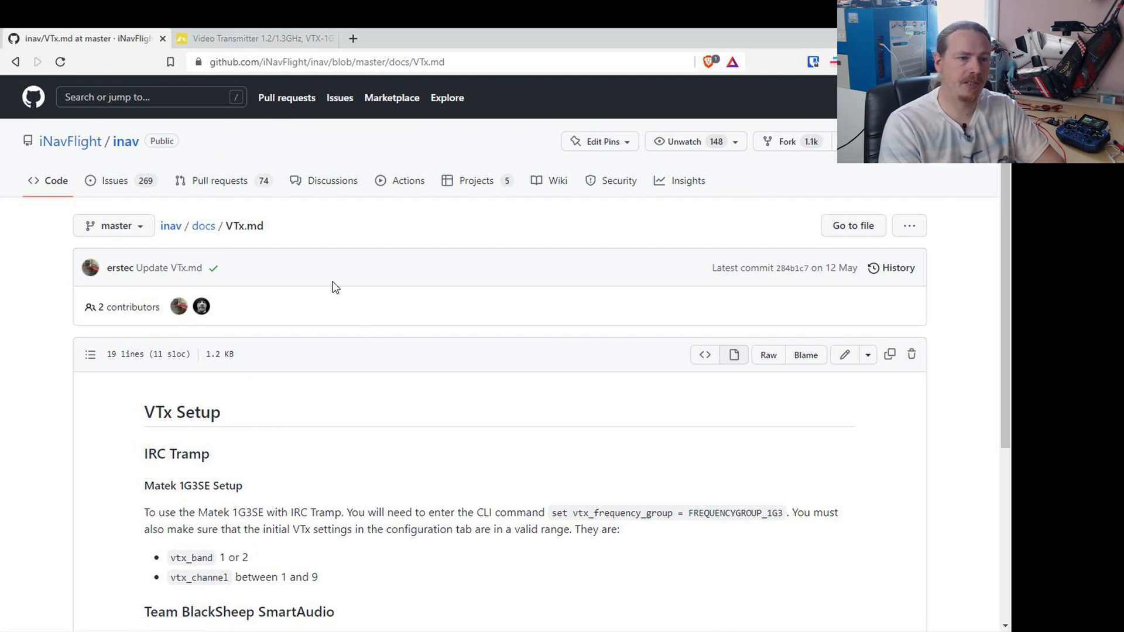
mouse_move(402, 303)
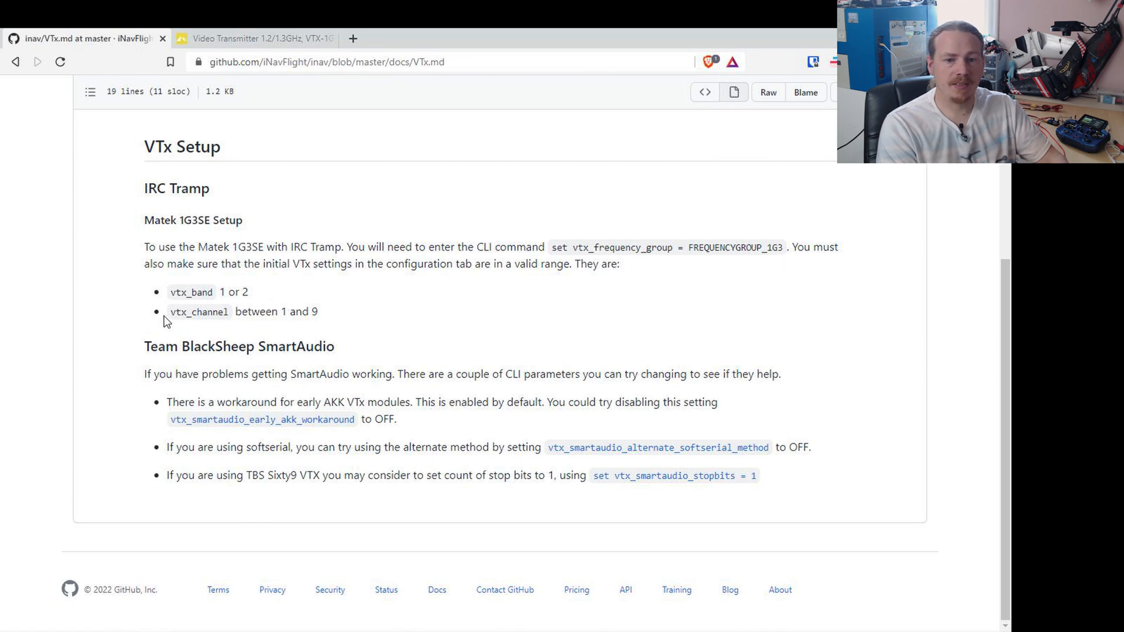
mouse_move(207, 312)
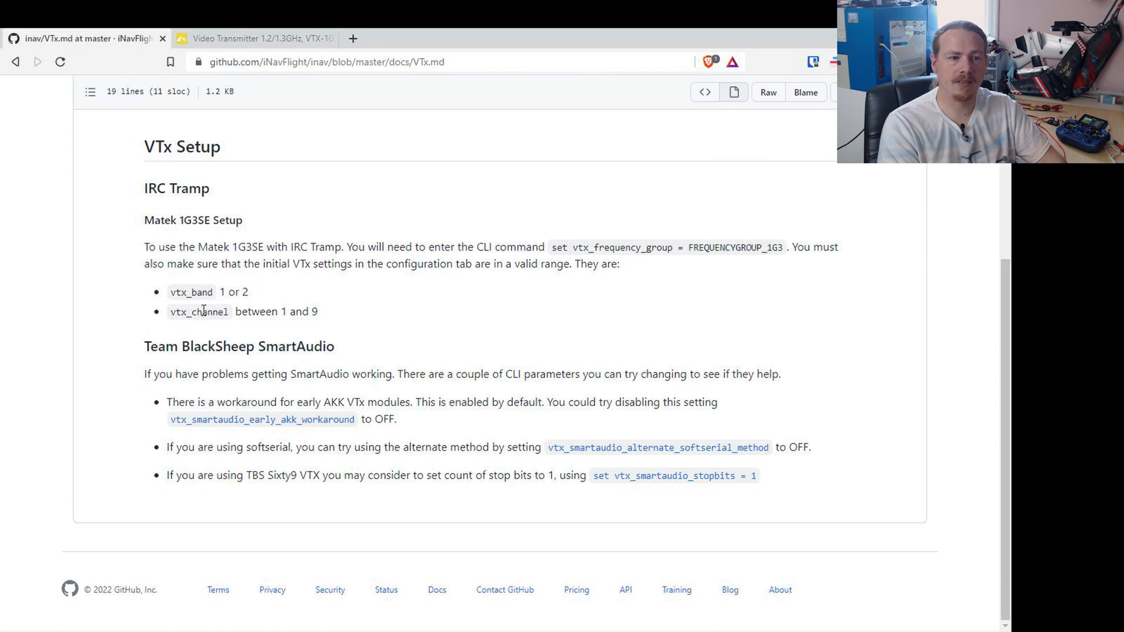
mouse_move(208, 307)
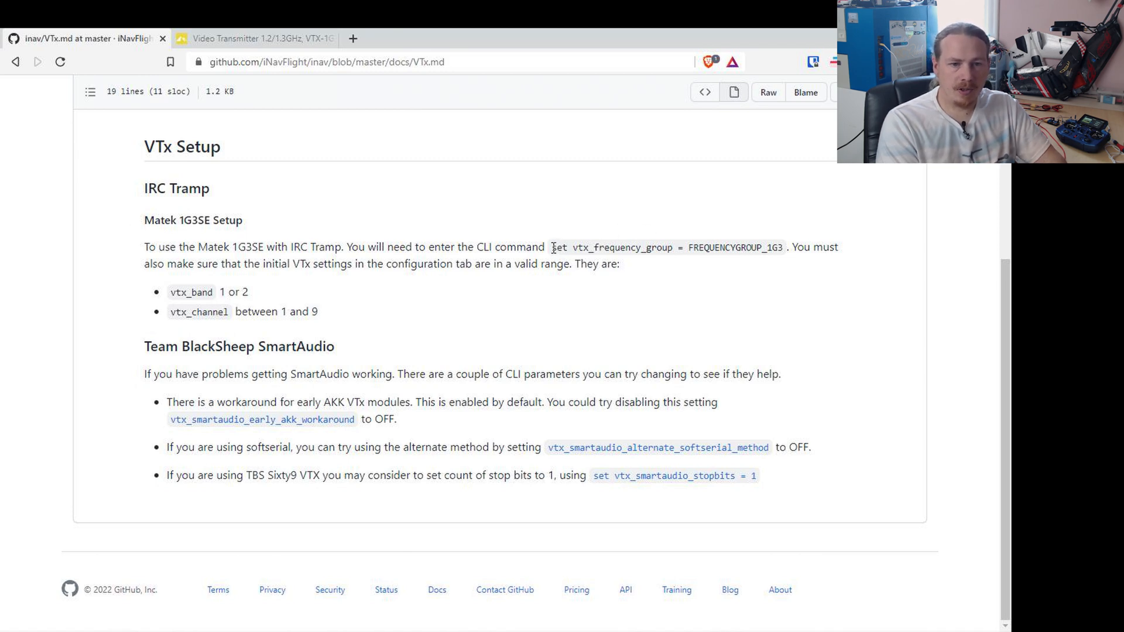
double_click(667, 248)
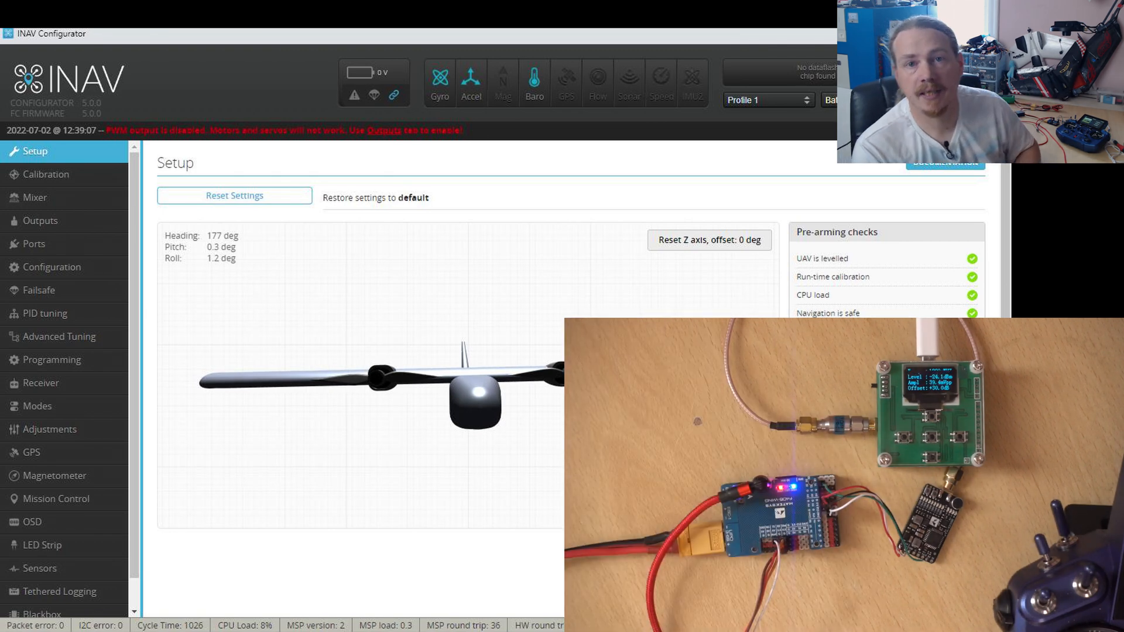
left_click(52, 360)
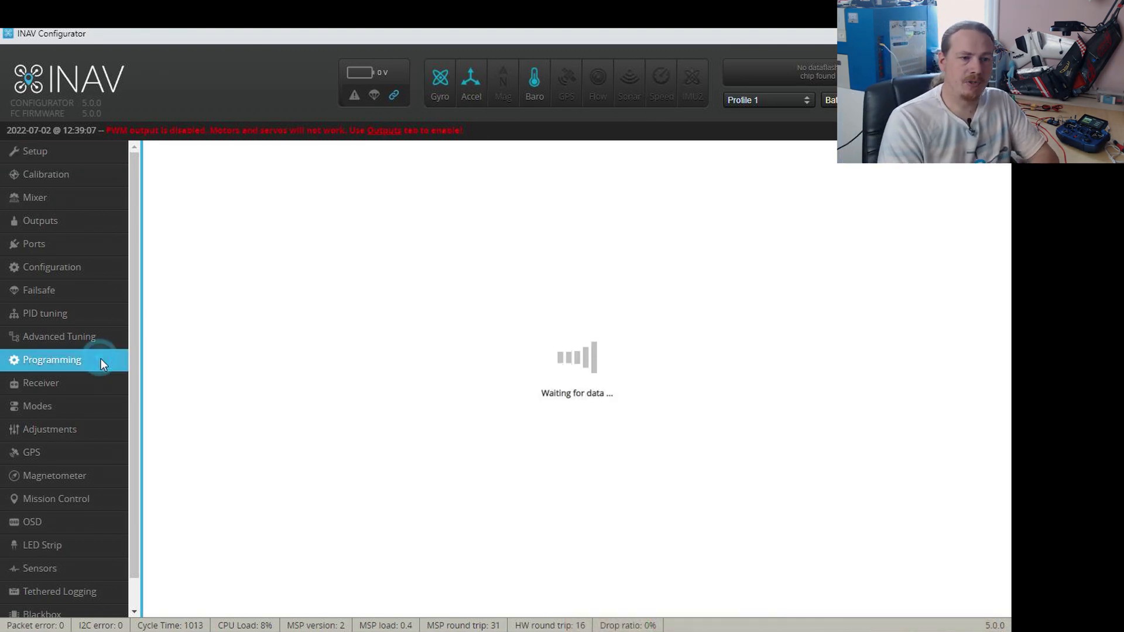
left_click(52, 360)
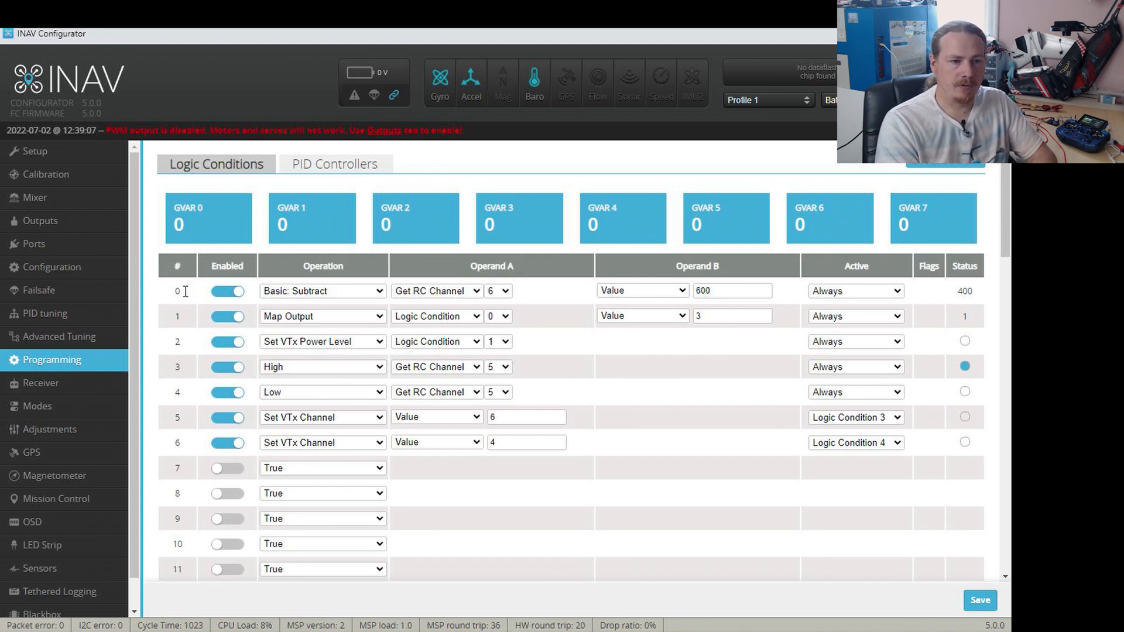
mouse_move(184, 346)
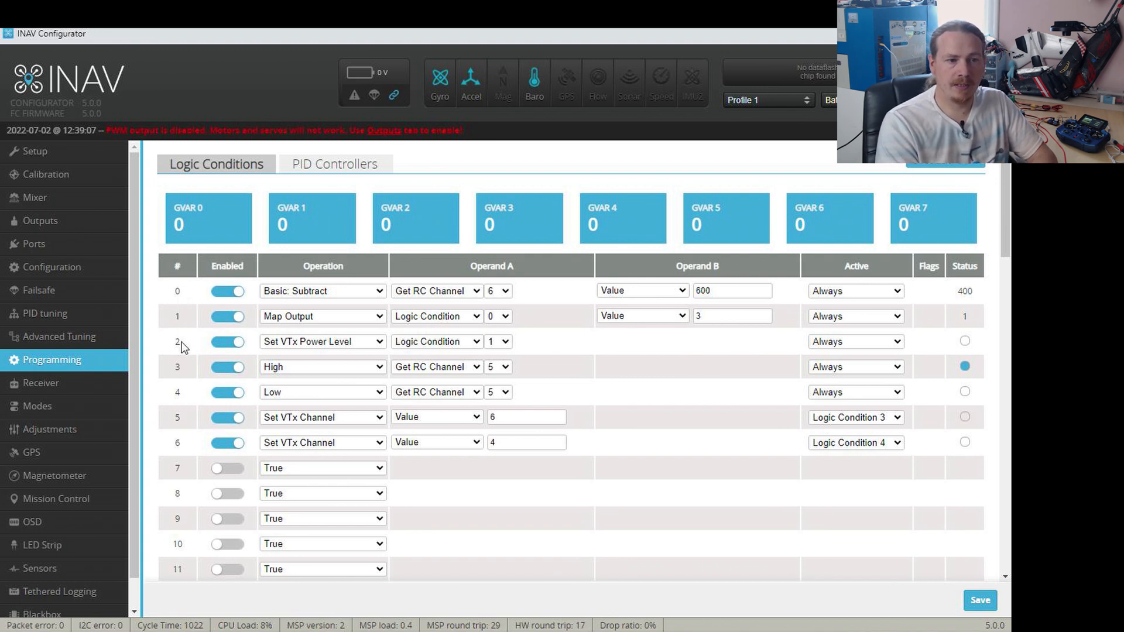
mouse_move(613, 355)
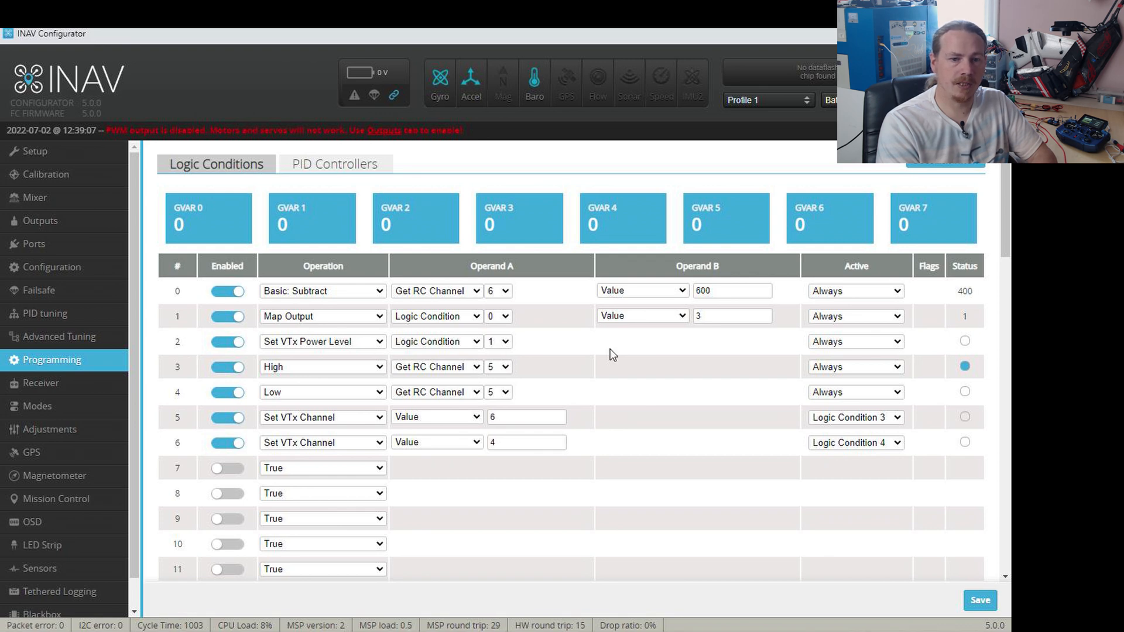
mouse_move(620, 352)
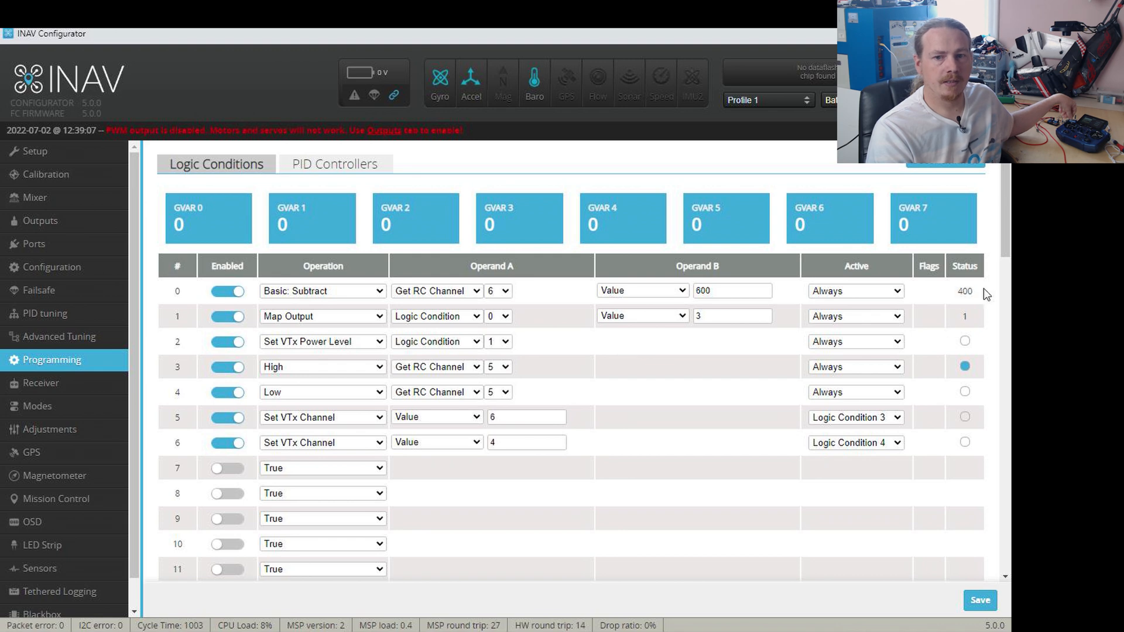
mouse_move(975, 328)
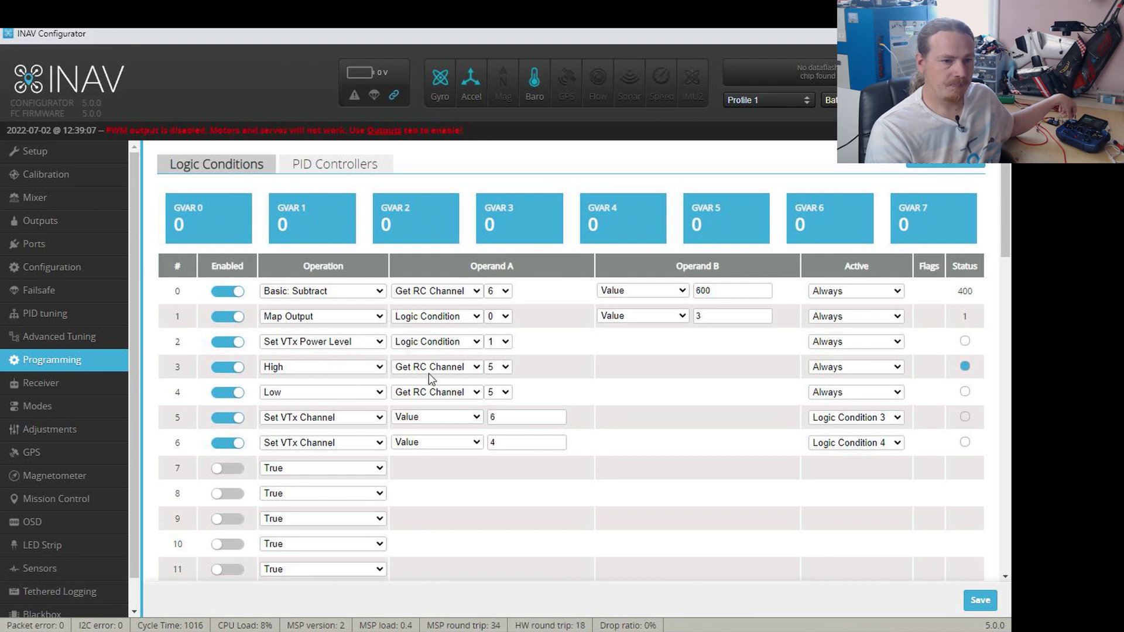
mouse_move(327, 394)
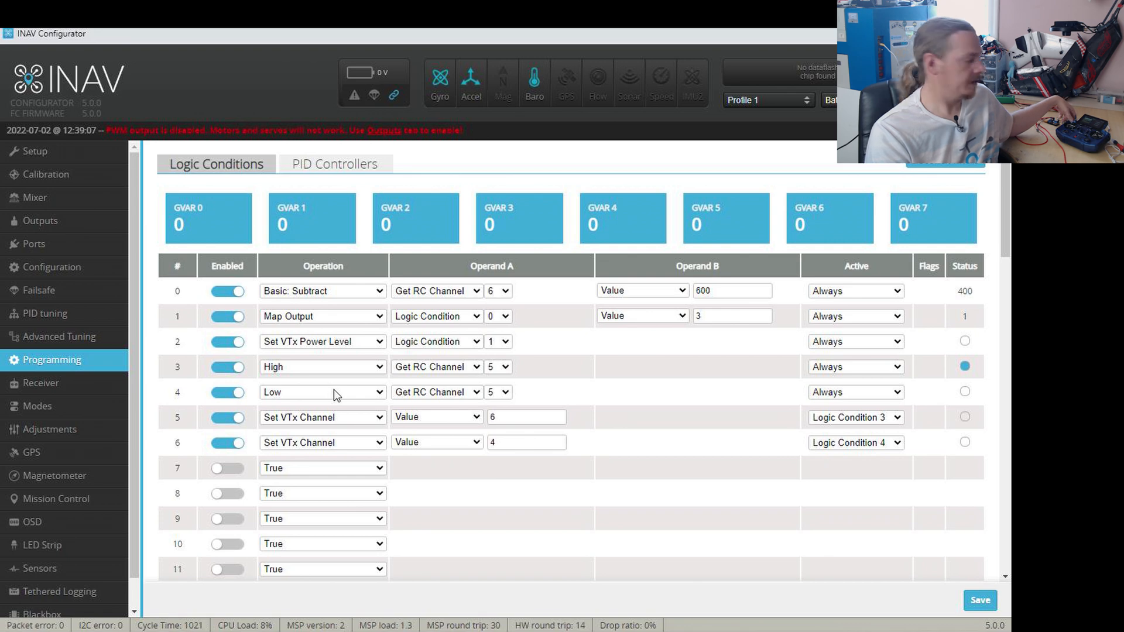
mouse_move(438, 392)
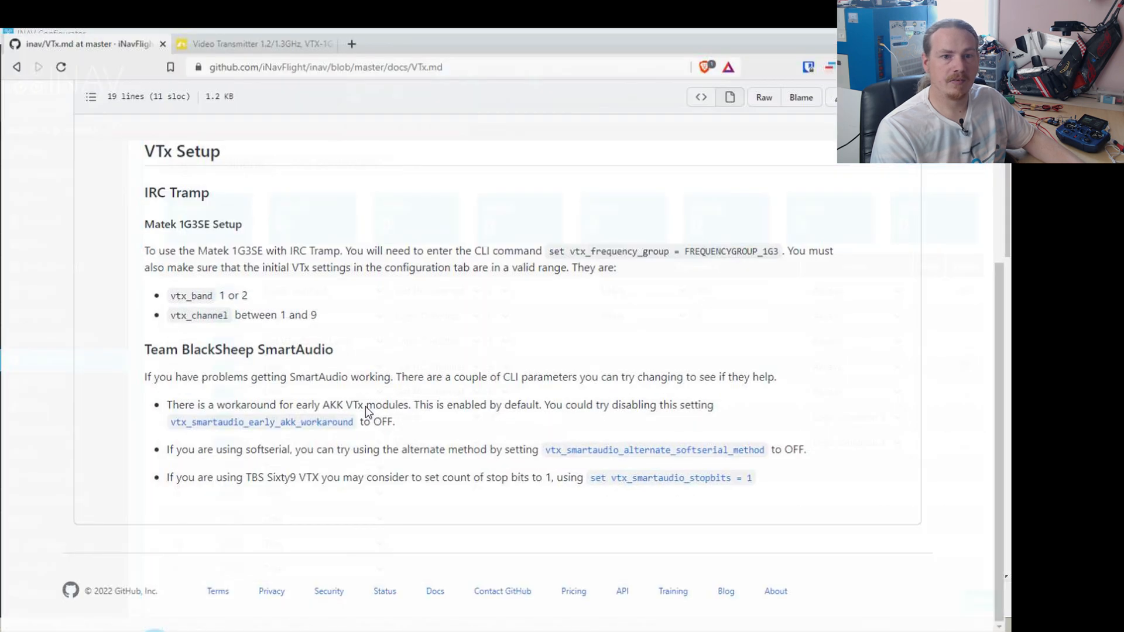
- Leave the GitHub VTx docs and return to INAV Configurator's Programming tab
left_click(251, 44)
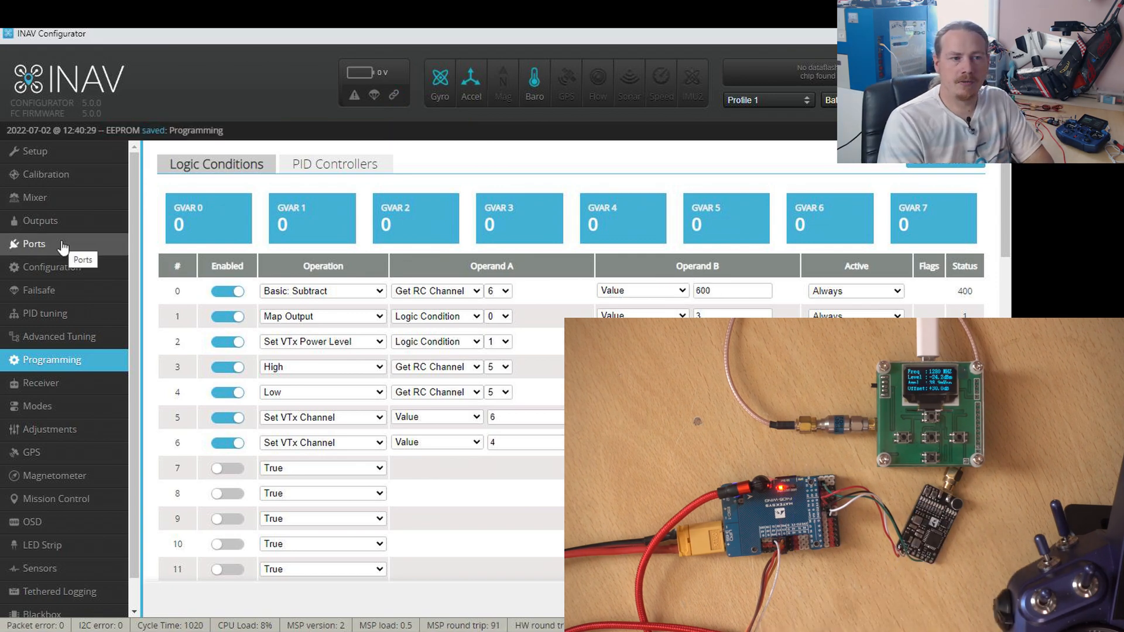
- Set UART5's peripheral to IRC Tramp on the Ports tab, then save and reboot
left_click(34, 244)
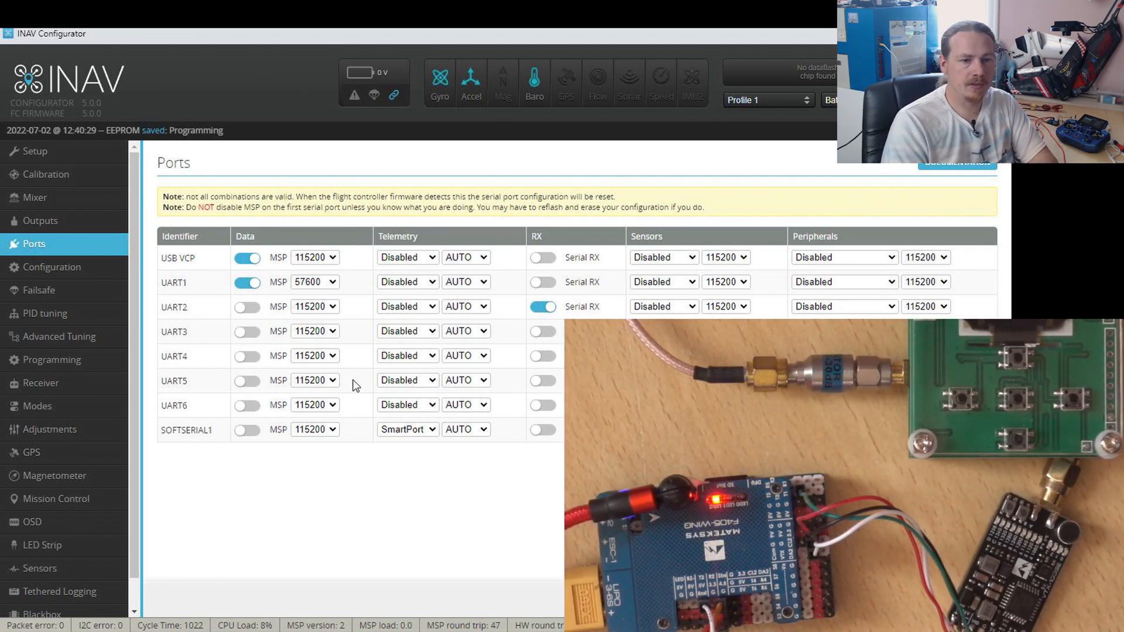
left_click(843, 380)
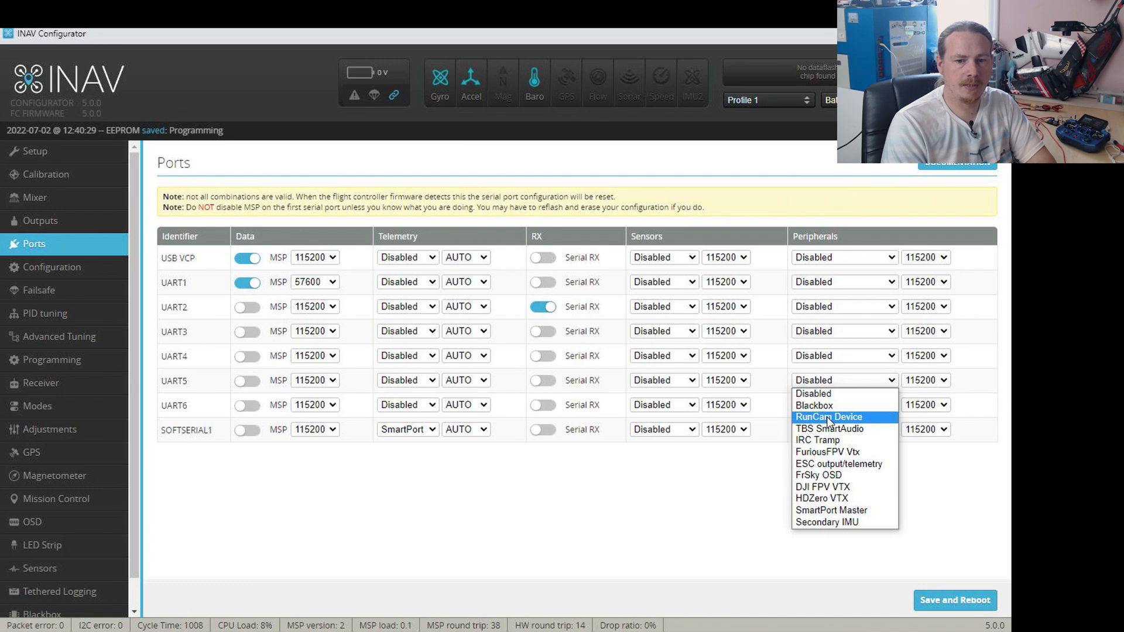
left_click(816, 440)
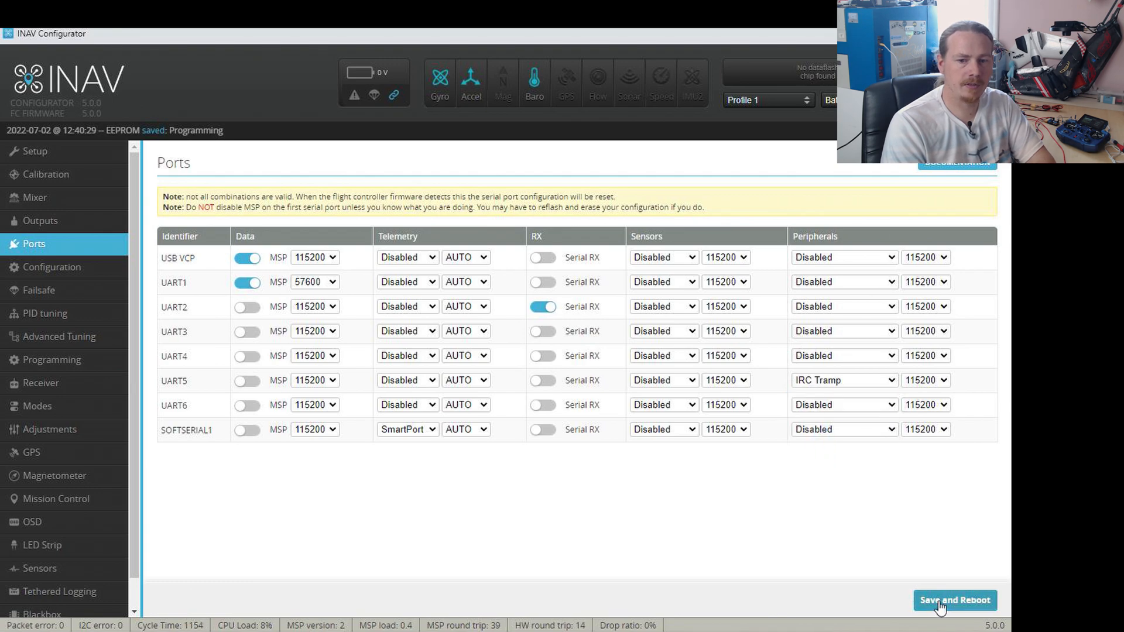
left_click(954, 600)
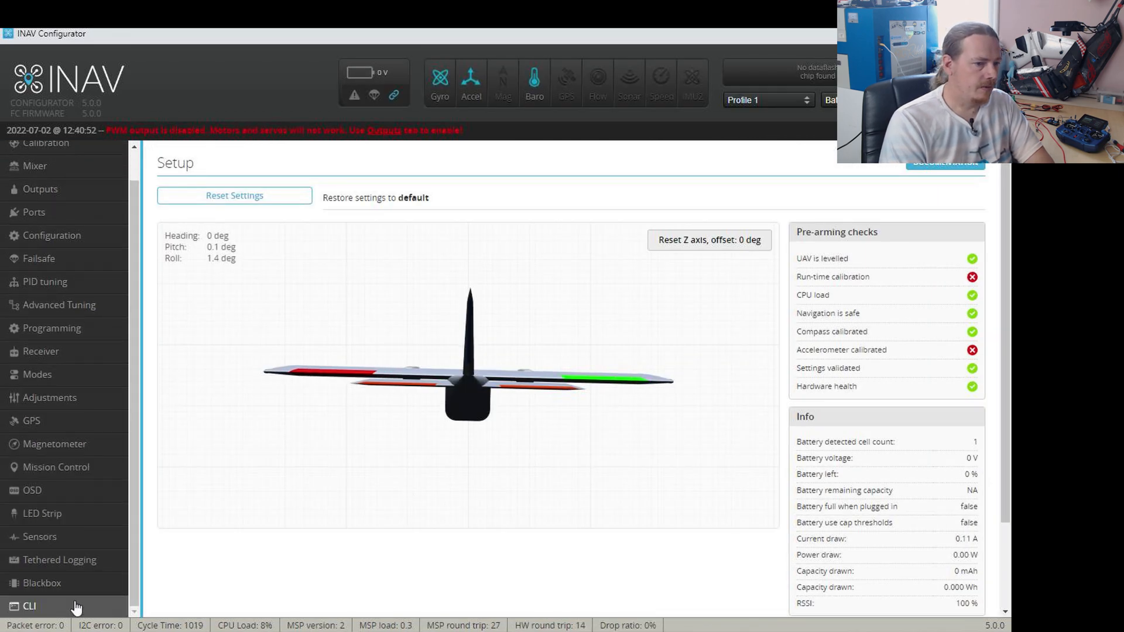
- Run 'set vtx_frequency_group = FREQUENCYGROUP_1G3' in the CLI
left_click(30, 606)
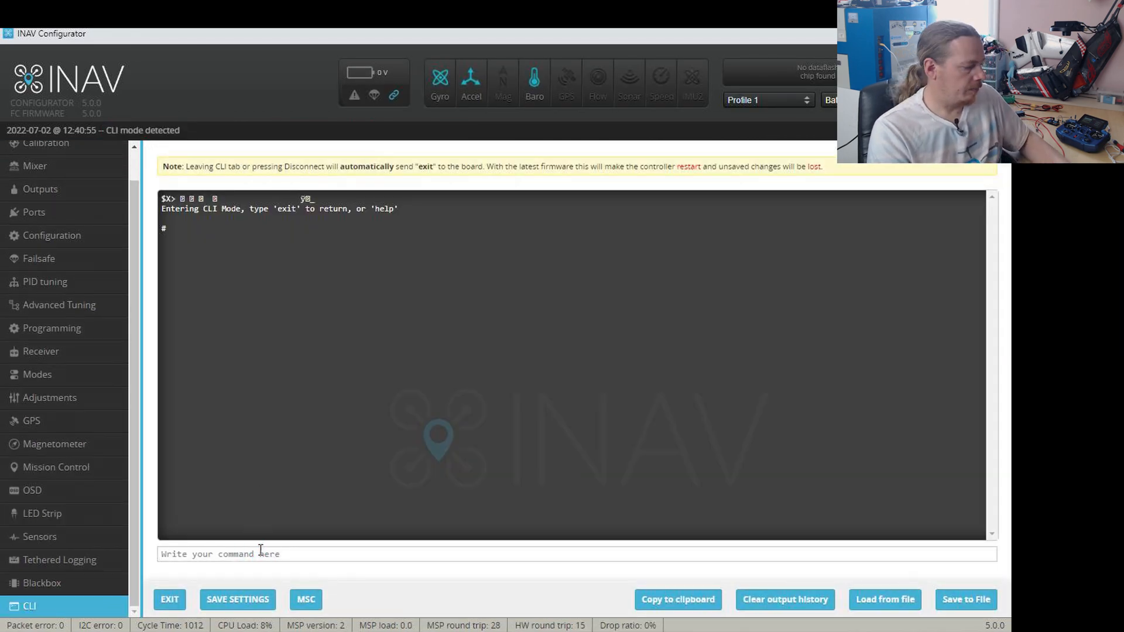
type("set vtx_frequency_group = FREQUENCYGROUP_1G3")
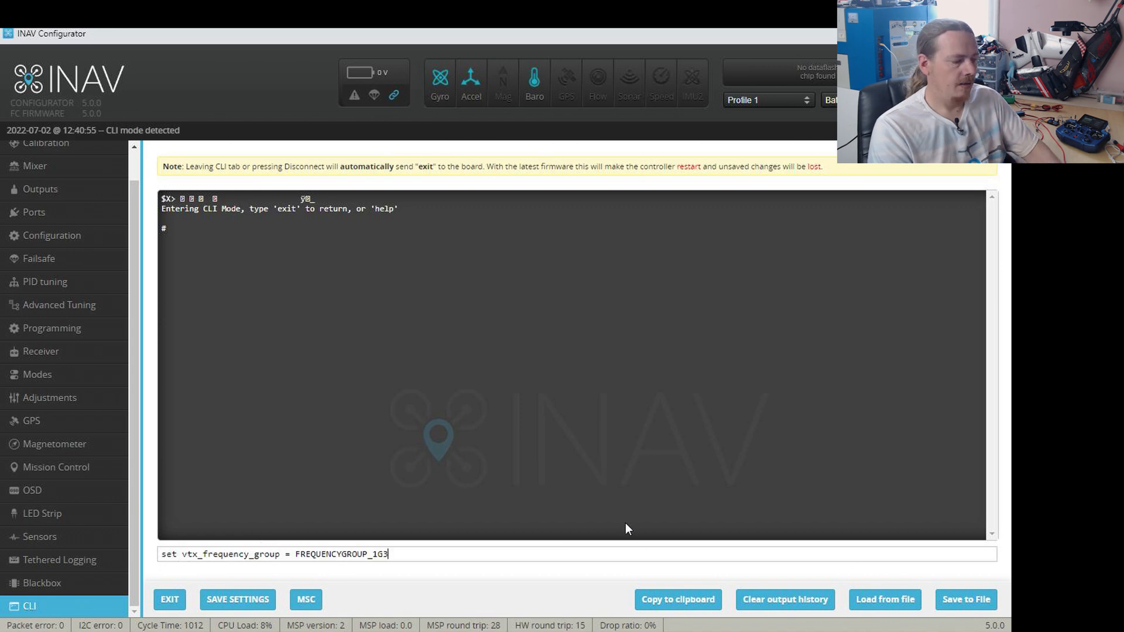
key("enter")
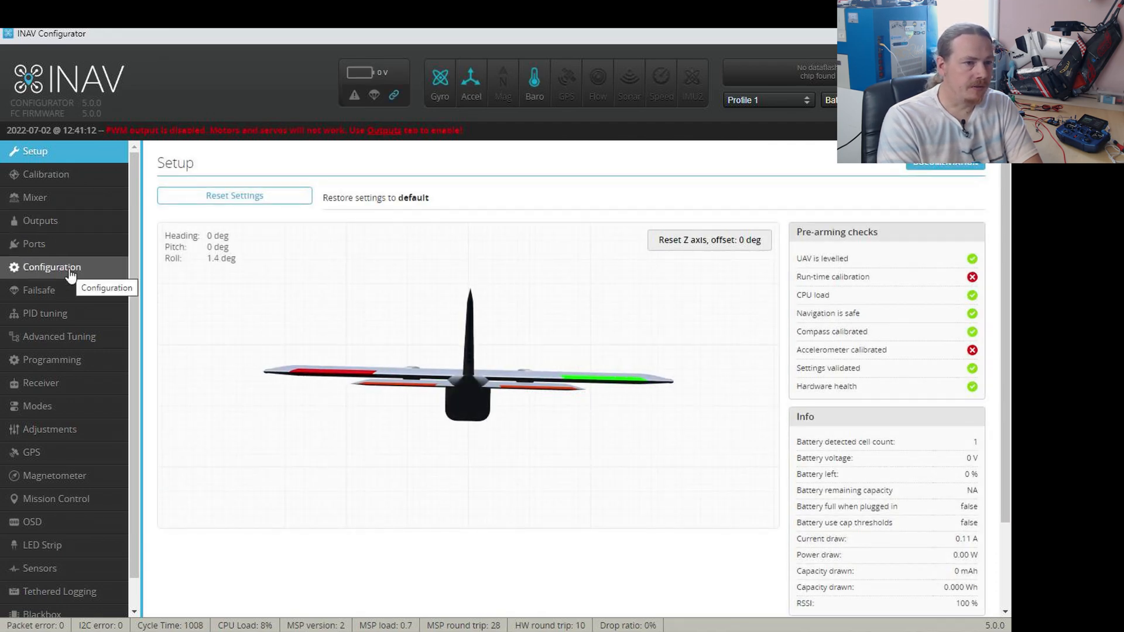
- Set the VTX to band Boscam A, channel 6, power level 1, then save and reboot
left_click(52, 267)
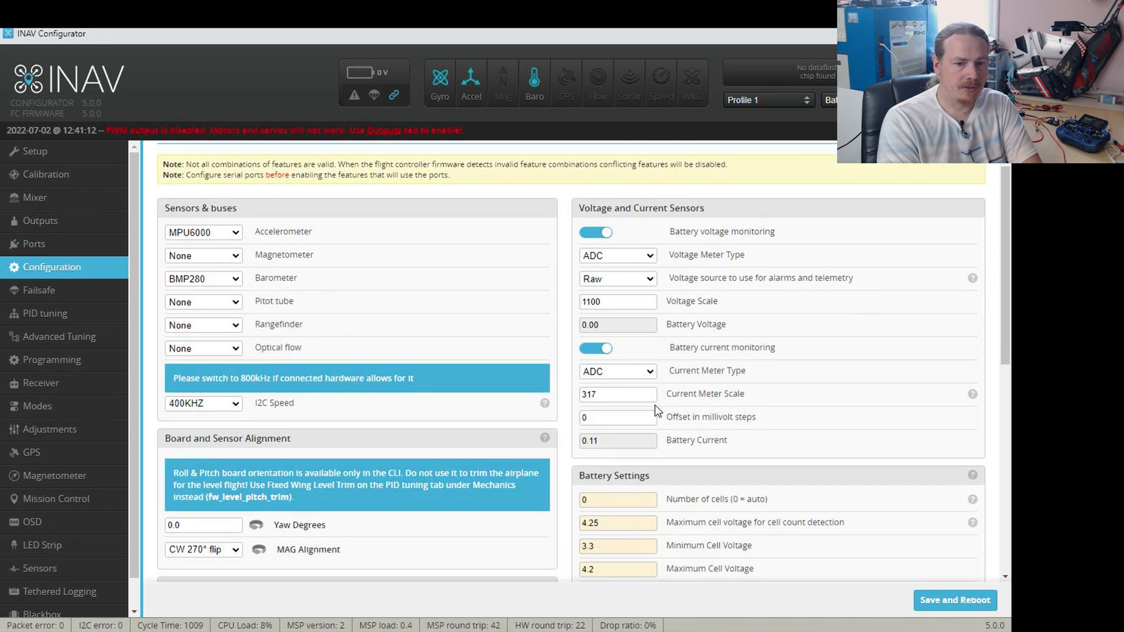
left_click(615, 402)
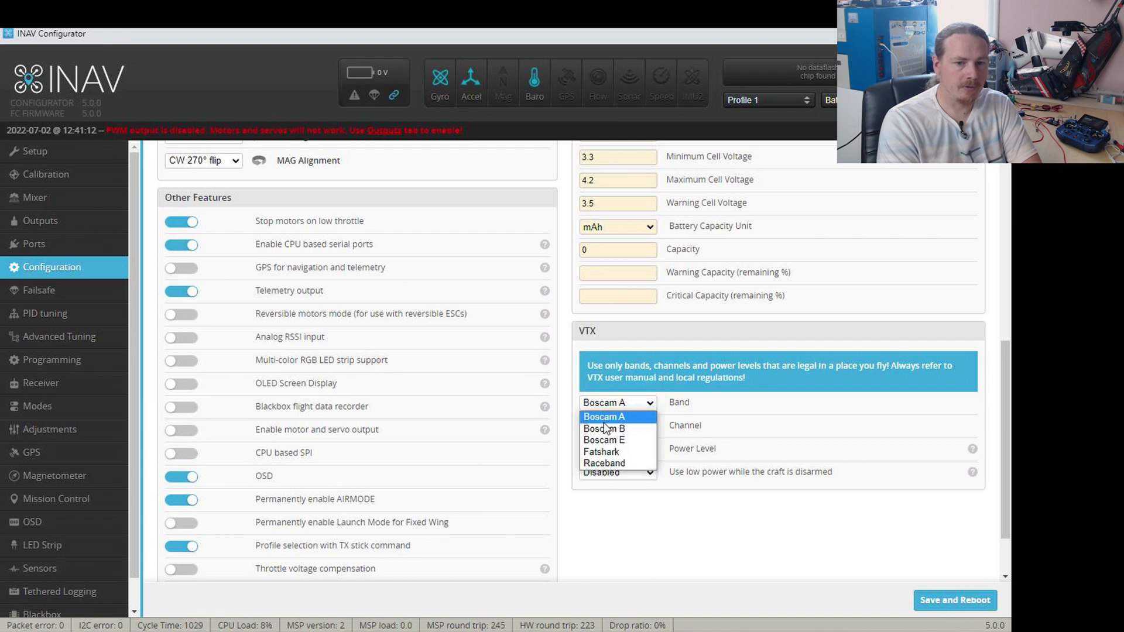
left_click(604, 416)
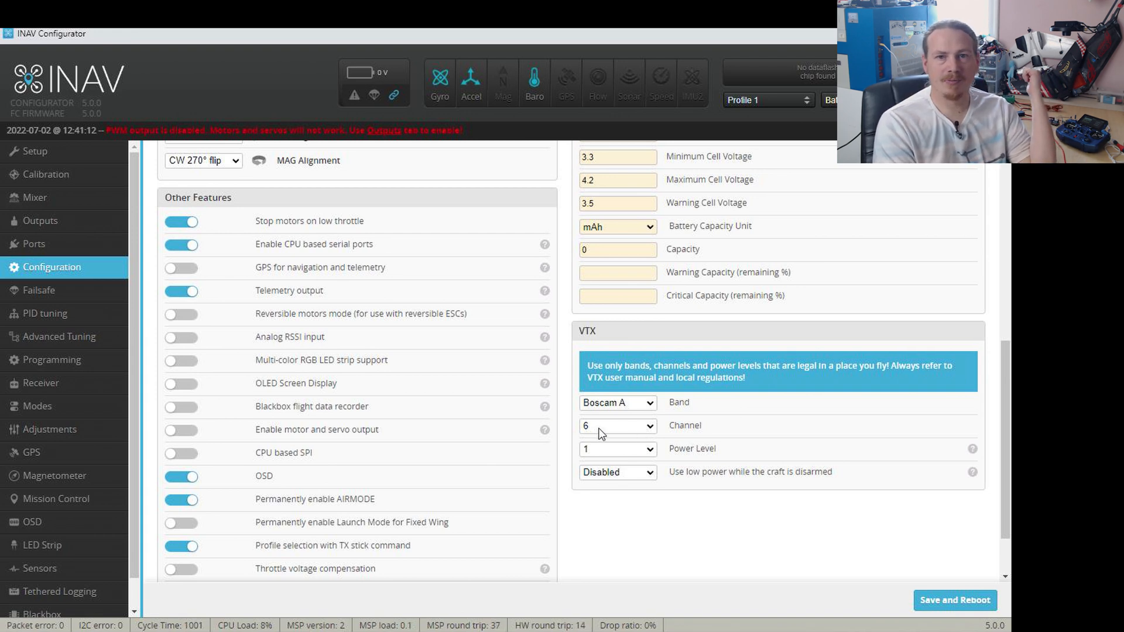
mouse_move(623, 448)
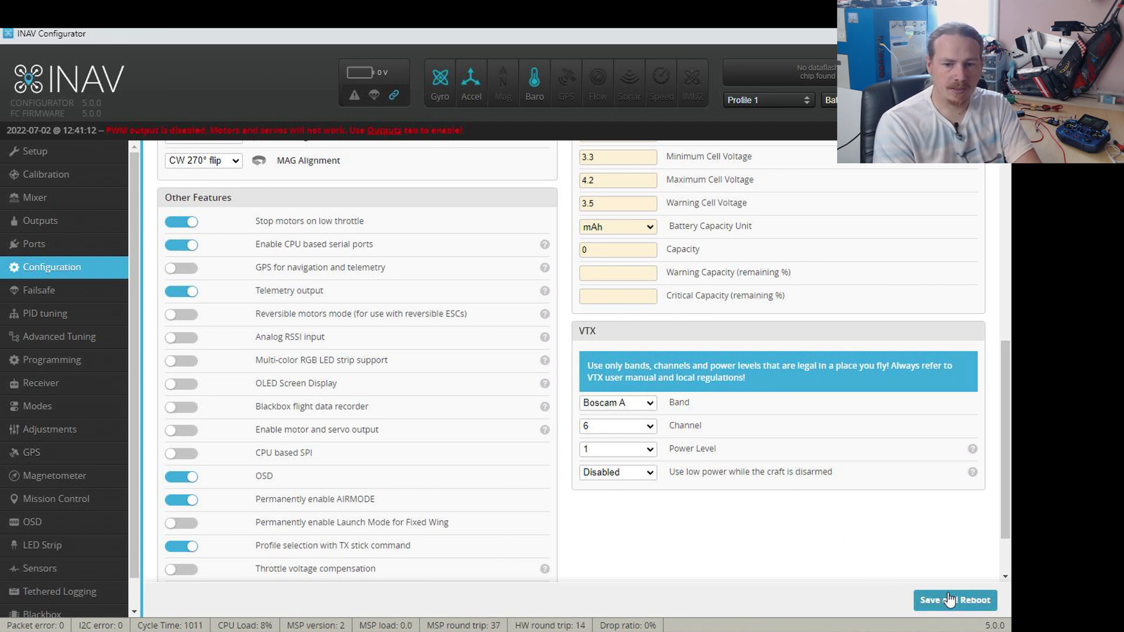
left_click(954, 601)
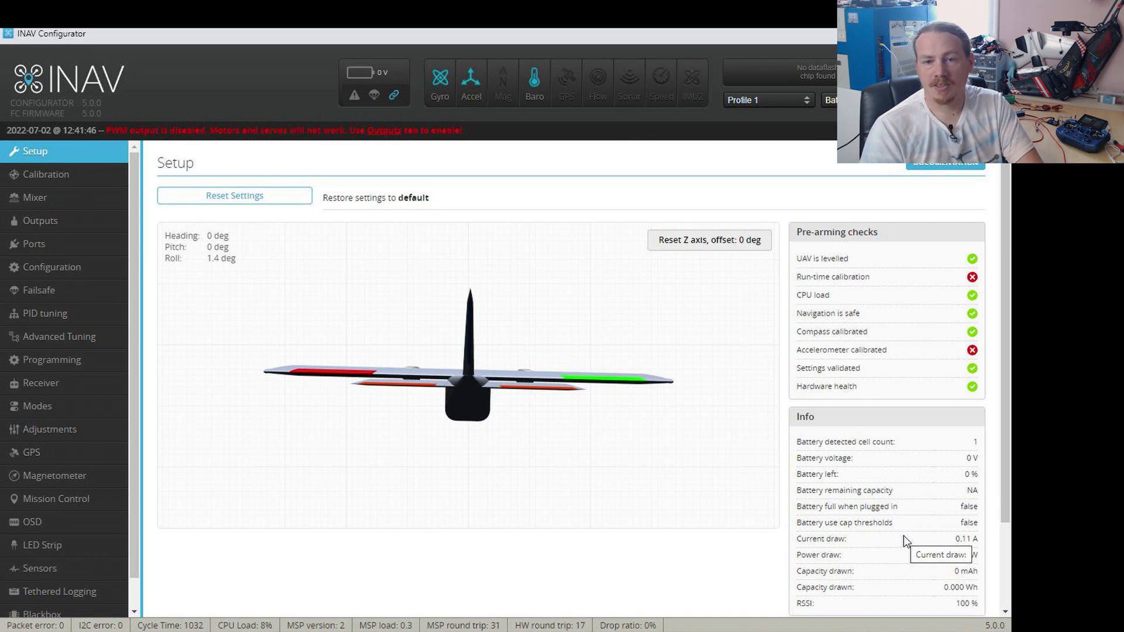
- Open the OSD tab to bring up its VTX element options
left_click(32, 521)
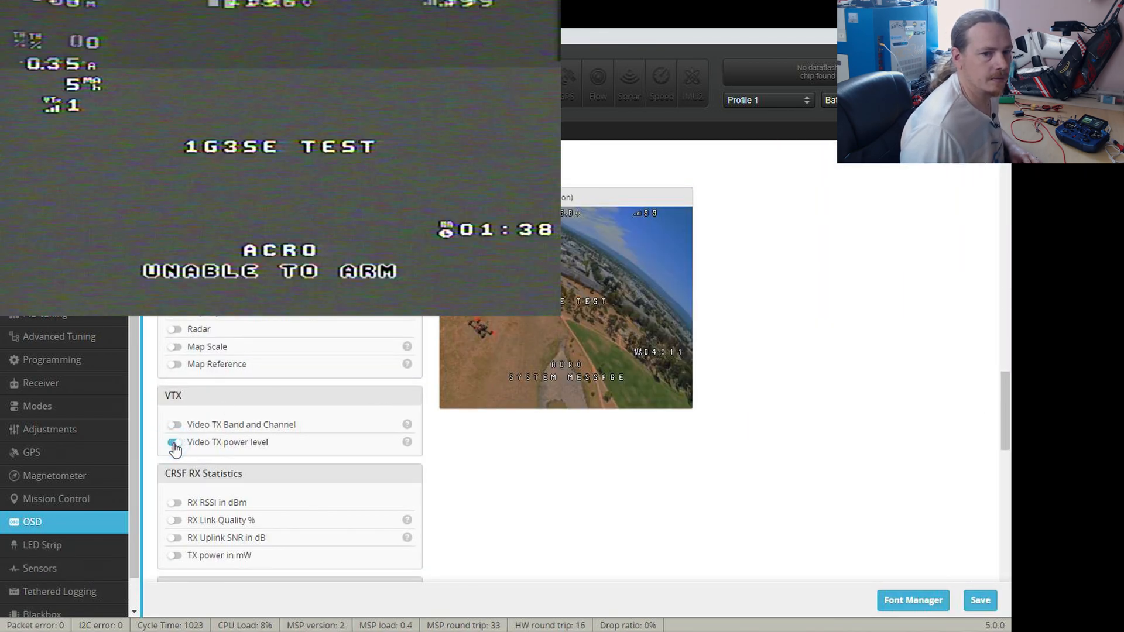
- Turn on the Video TX power level element in the OSD layout
left_click(174, 443)
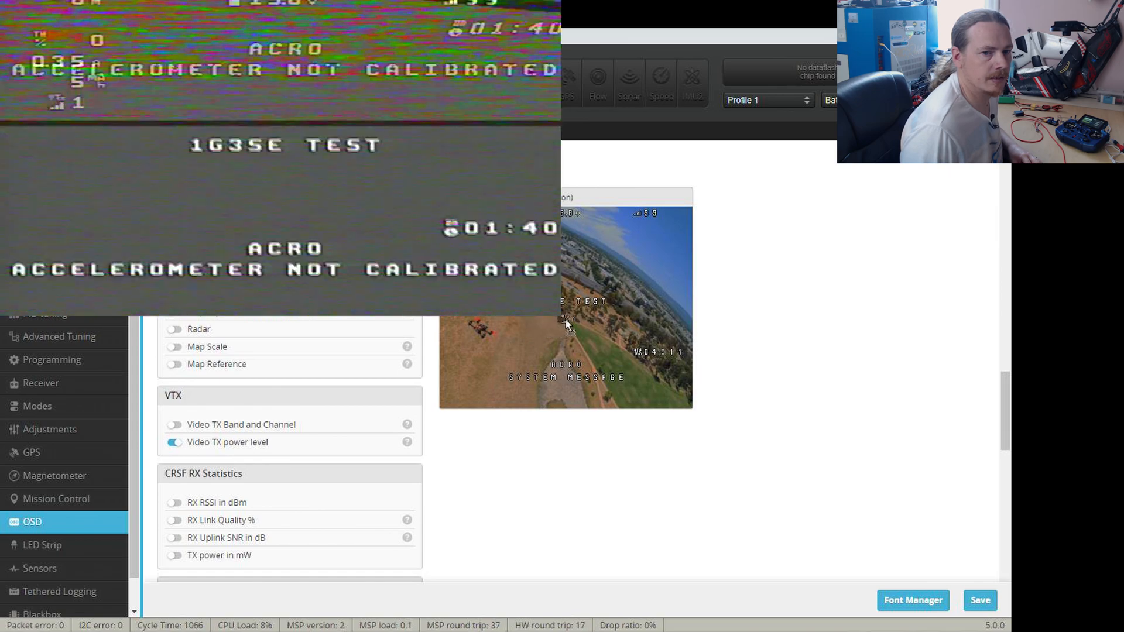